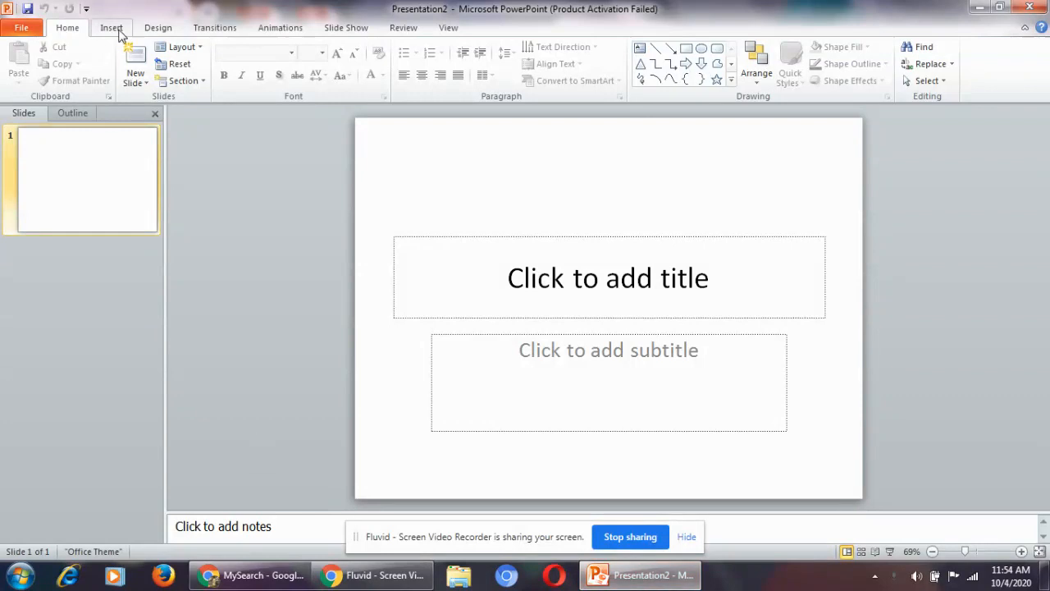
Step: Start inserting a chart from the Insert ribbon, showing the Insert Chart dialog of chart types
click(112, 26)
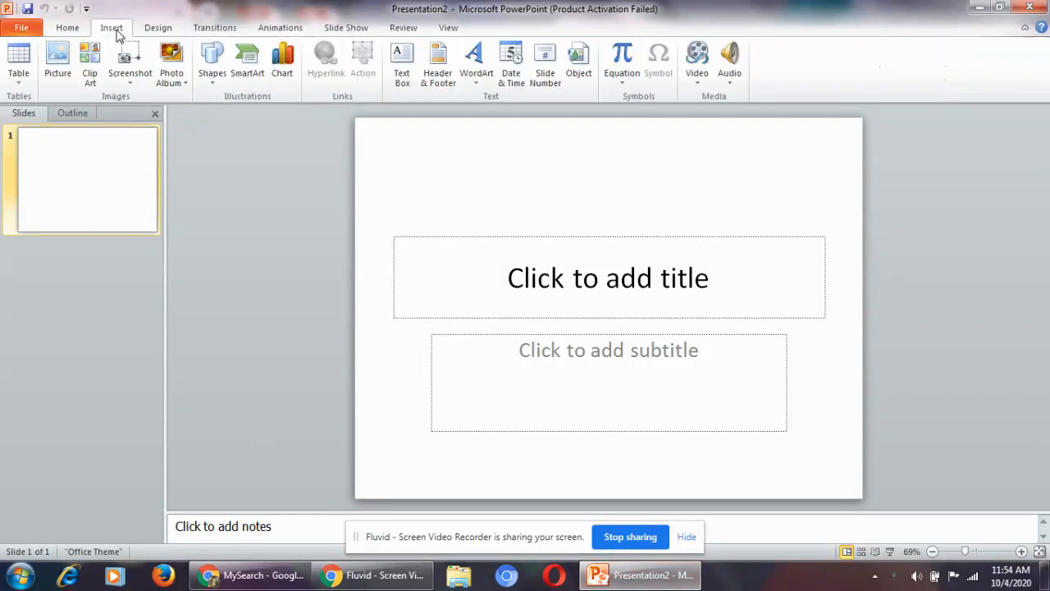
mouse_move(130, 58)
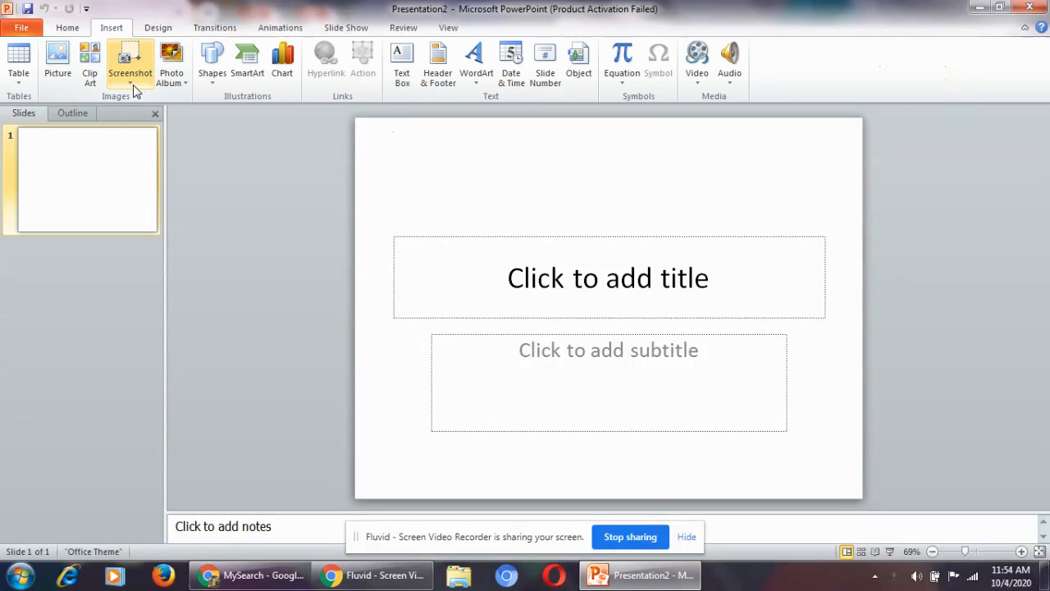
click(282, 63)
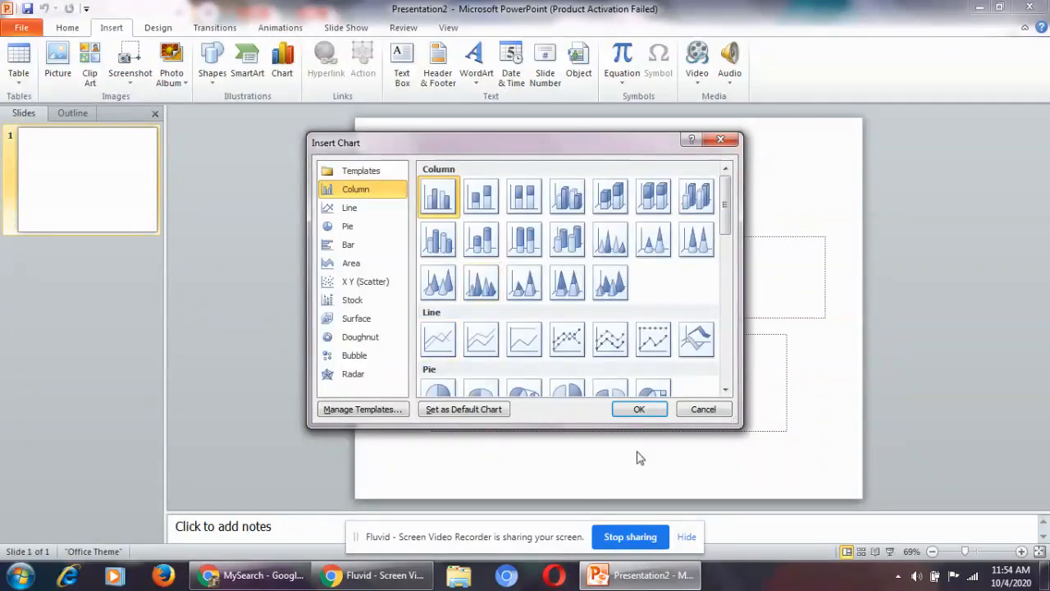
click(640, 408)
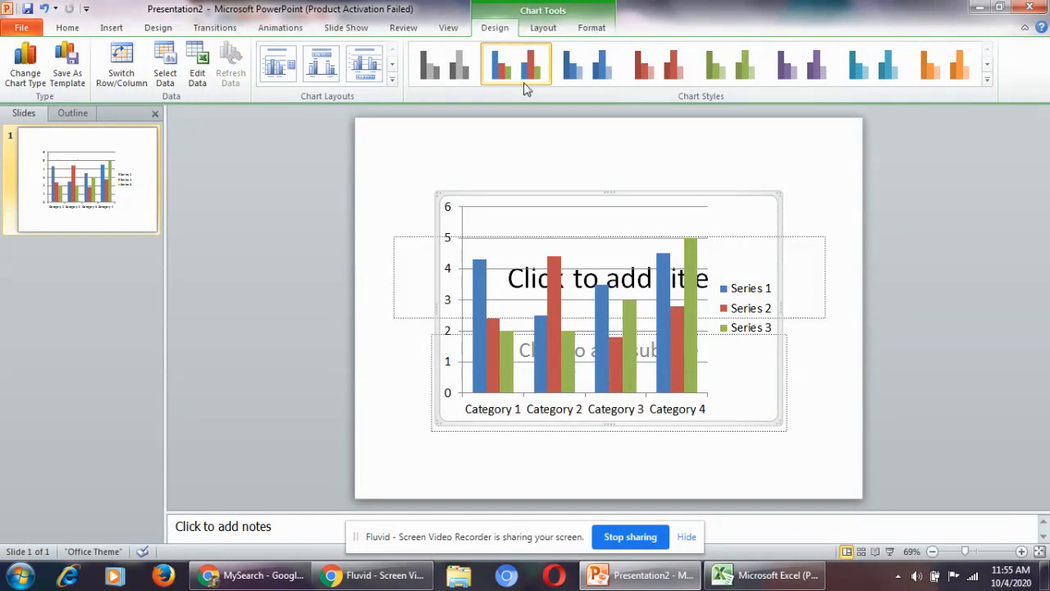
mouse_move(516, 64)
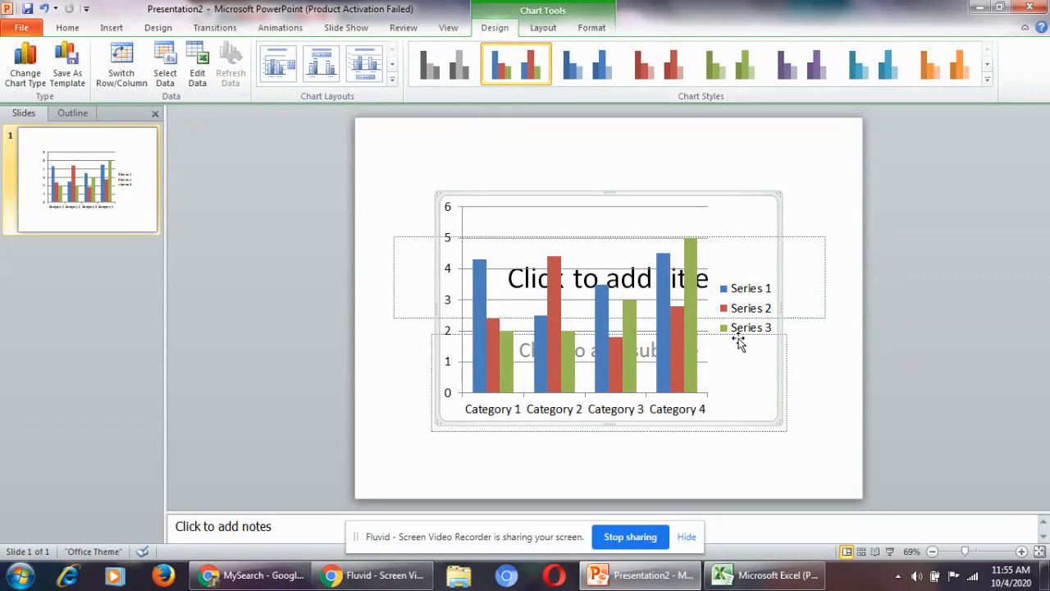
mouse_move(747, 318)
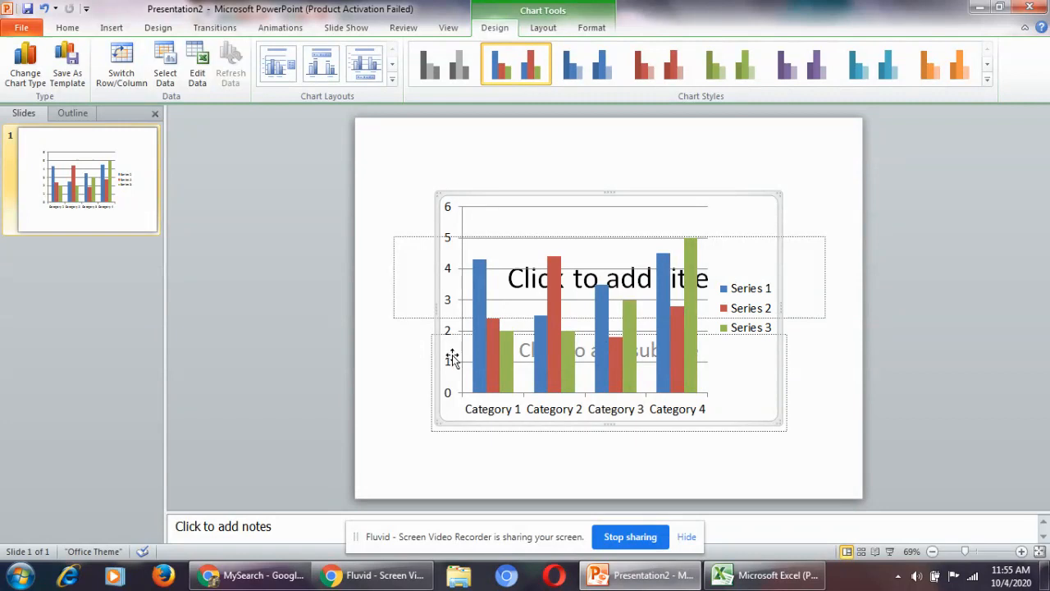
mouse_move(598, 423)
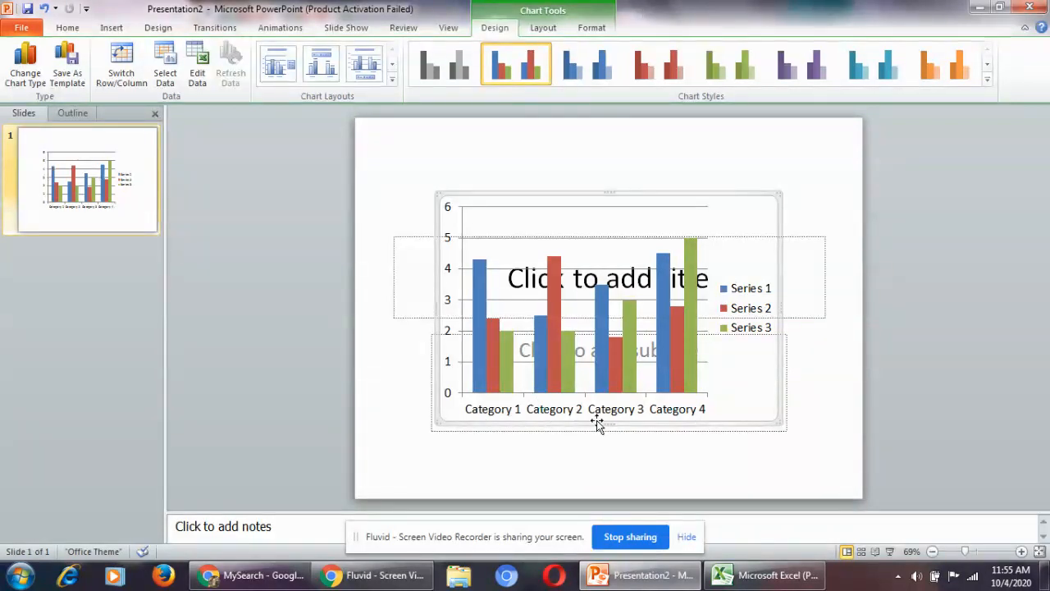
mouse_move(598, 423)
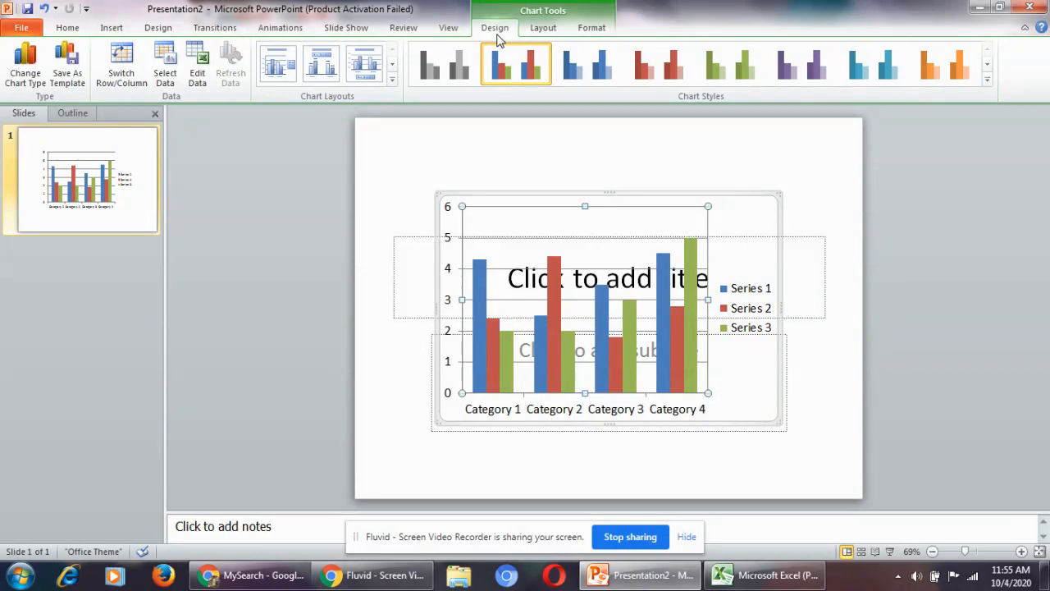
mouse_move(308, 118)
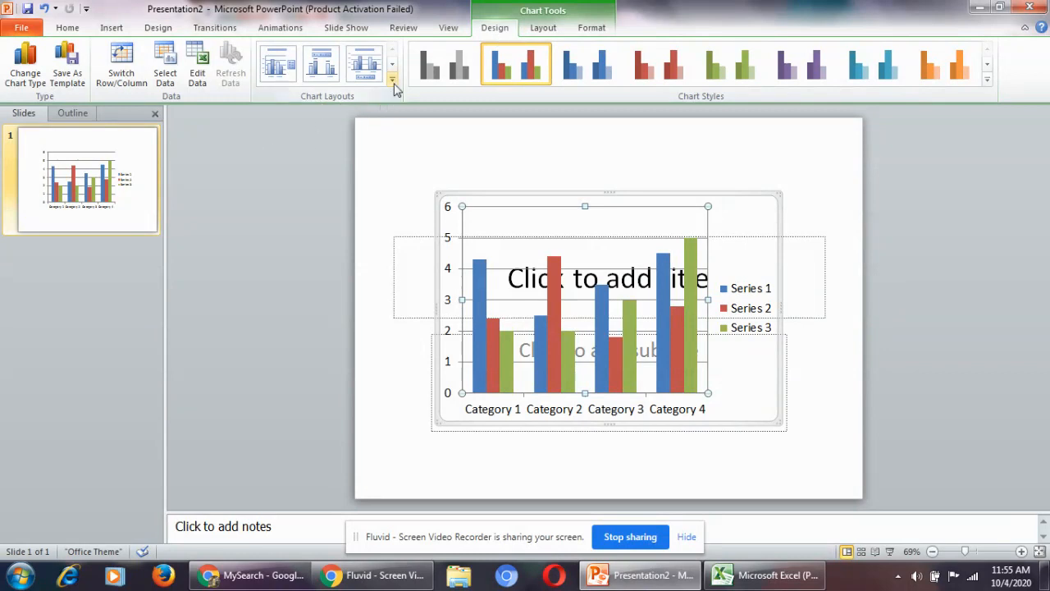
Step: Apply the chart layout with chart title, vertical axis title and a data table beneath the columns
click(392, 82)
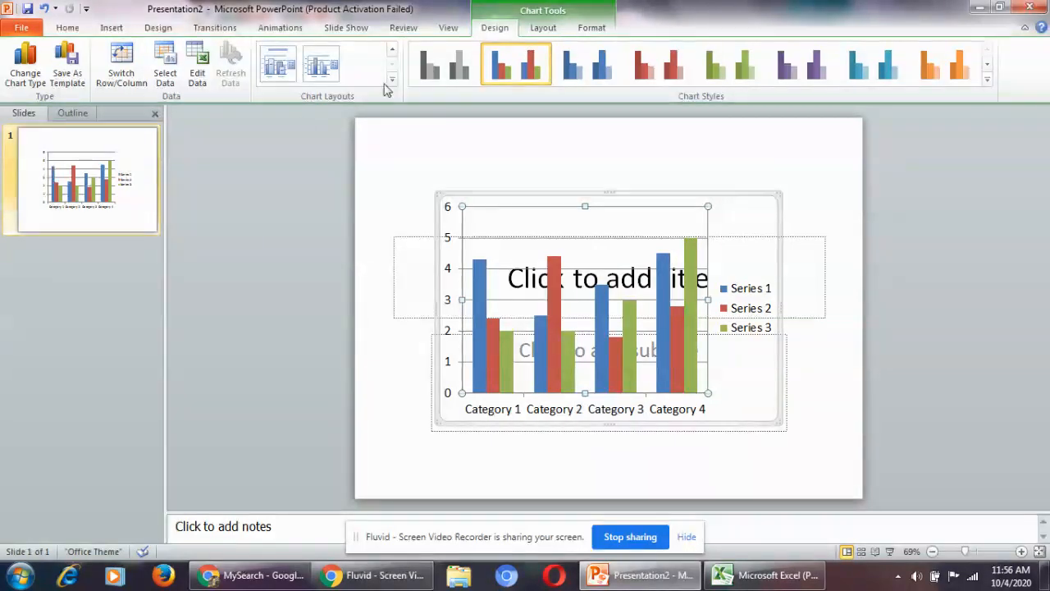
click(391, 81)
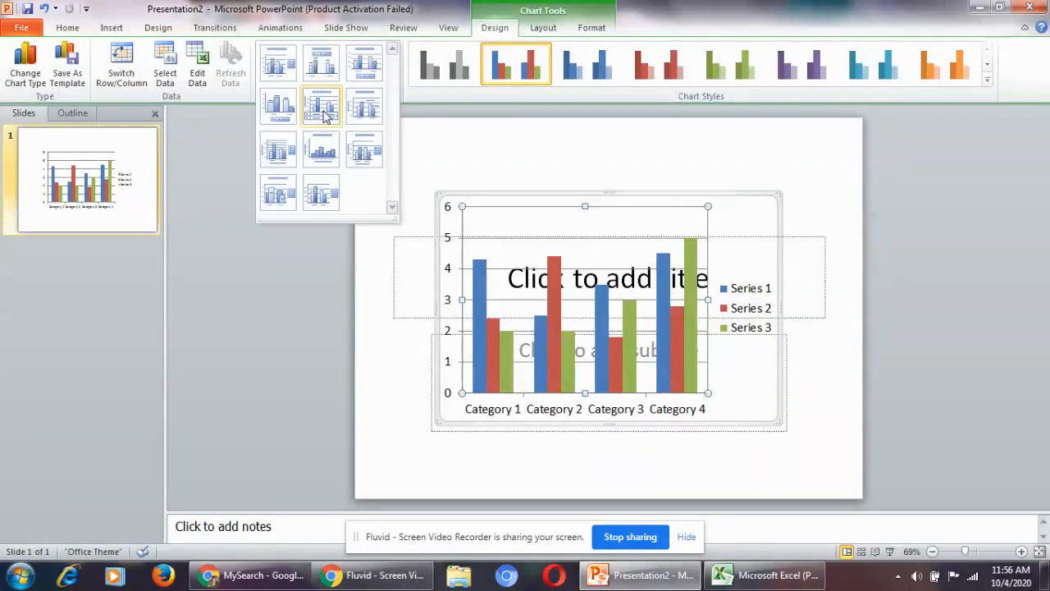
click(322, 107)
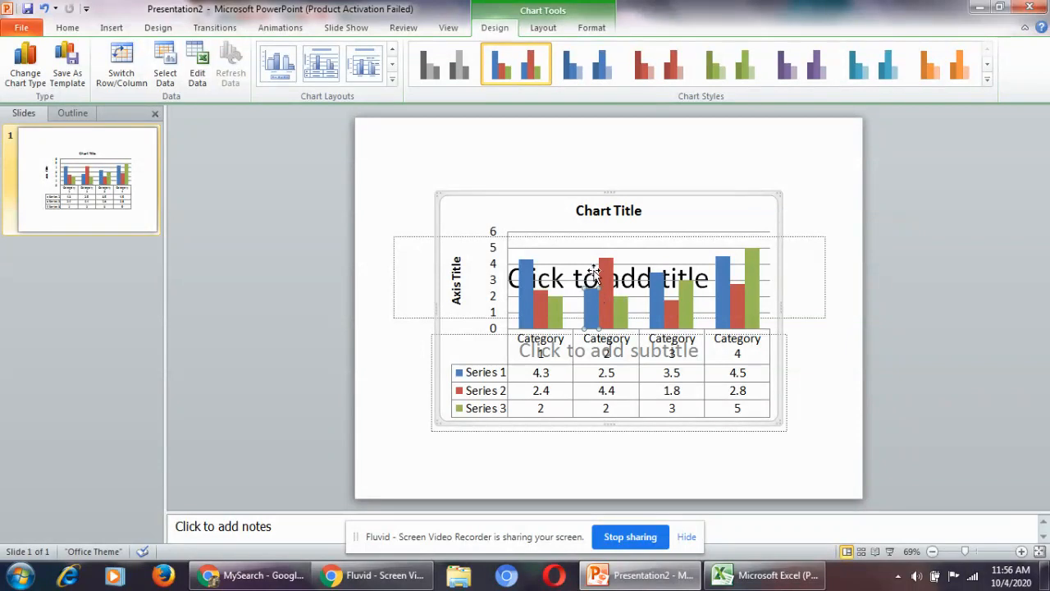
Step: Reach the chart Format tools and expand the Shape Styles presets for the first series
click(541, 26)
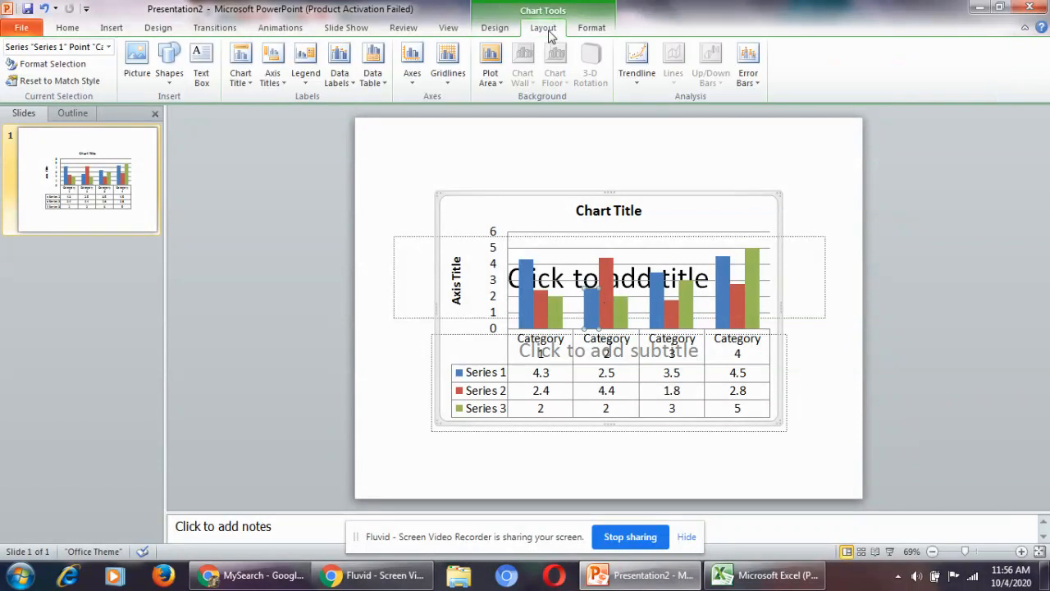
mouse_move(571, 89)
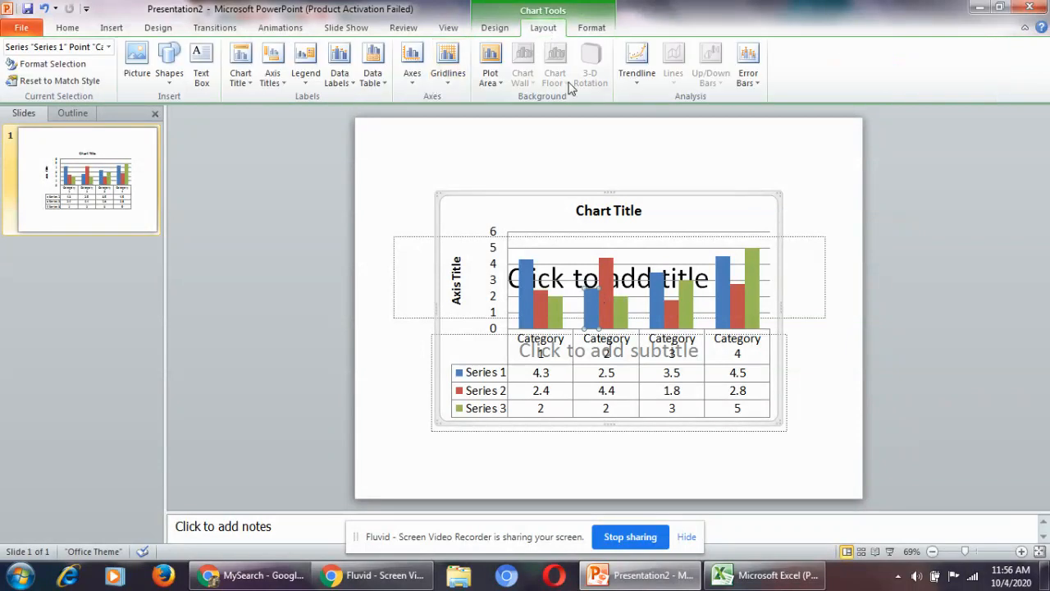
click(591, 26)
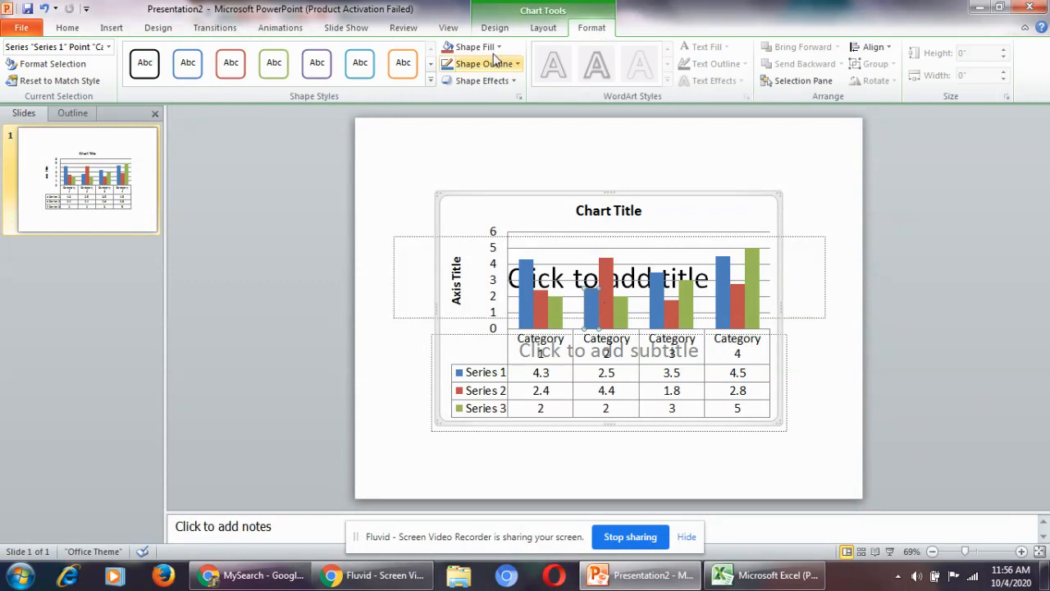
click(430, 81)
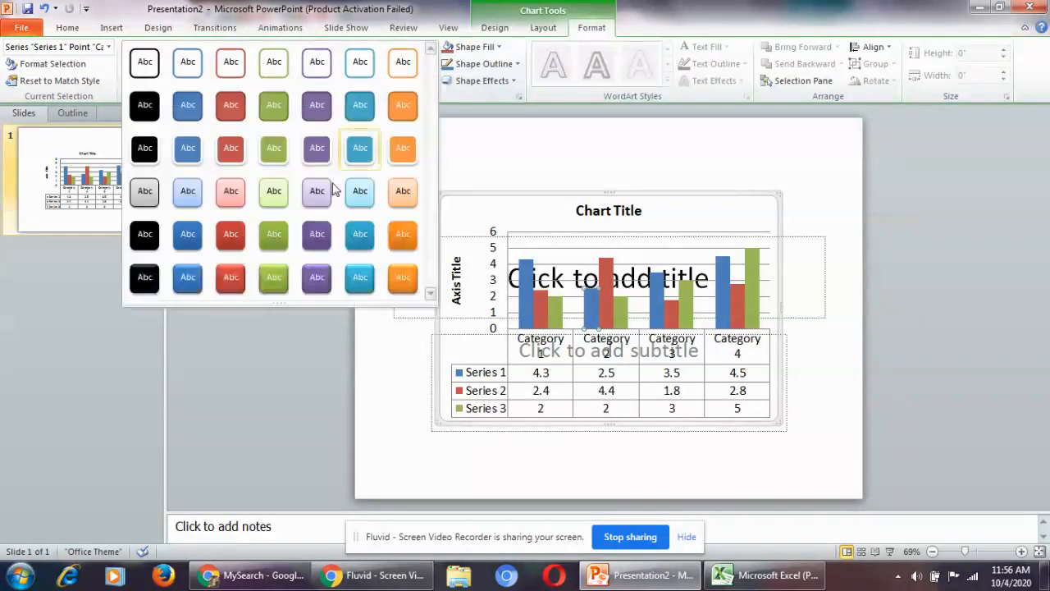